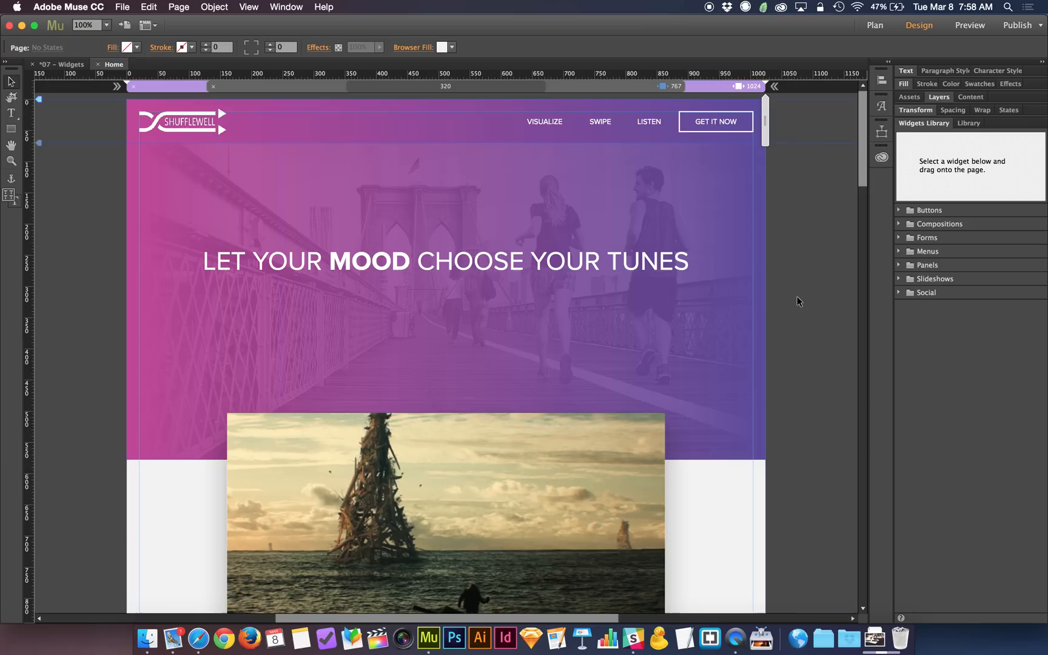
Step: Scroll through the 320-pixel mobile layout's stacked hero, Up Next list and sections
scroll(down, 3)
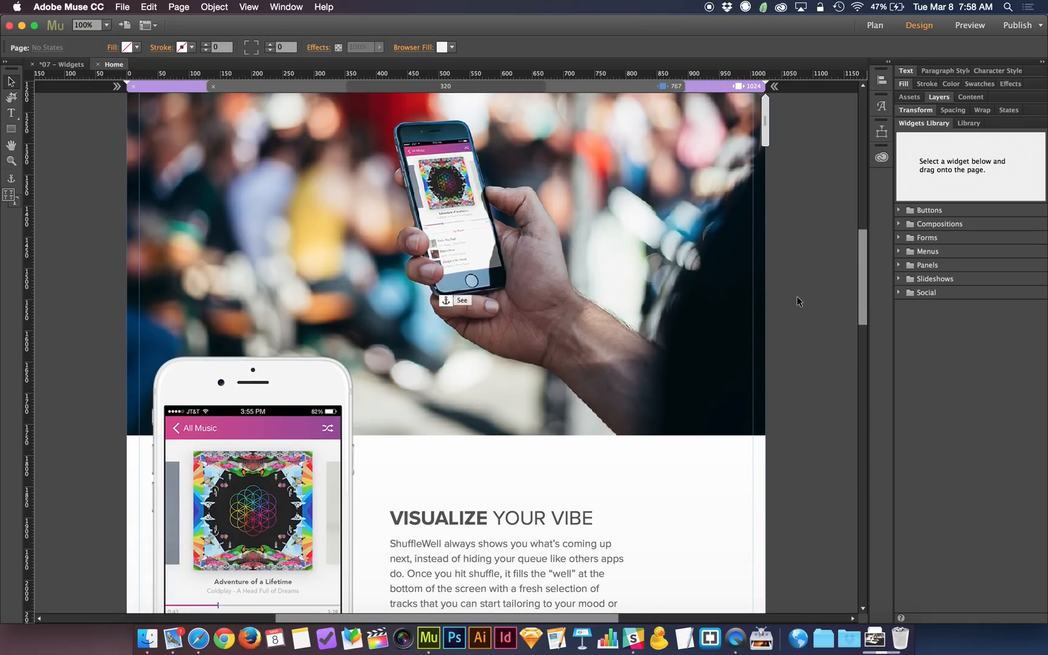
scroll(down, 3)
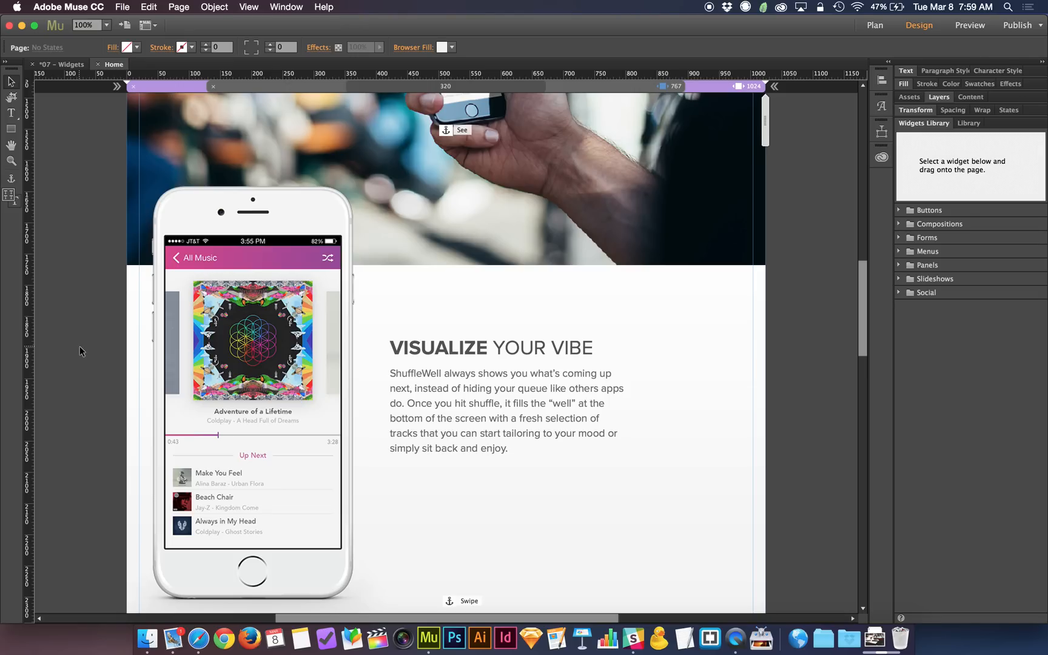
mouse_move(91, 314)
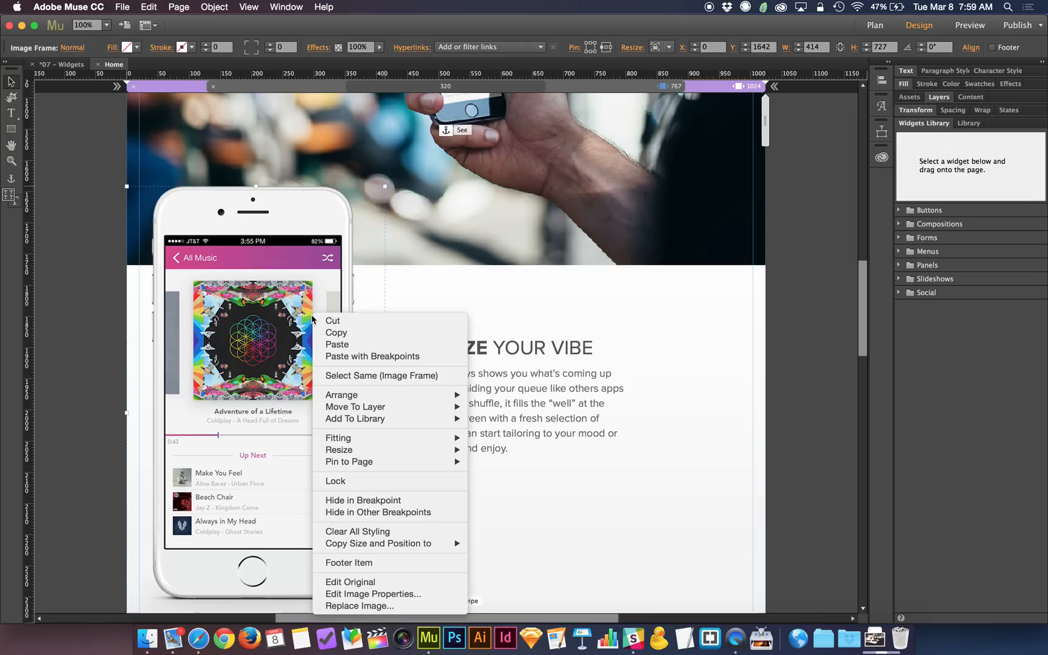
mouse_move(607, 299)
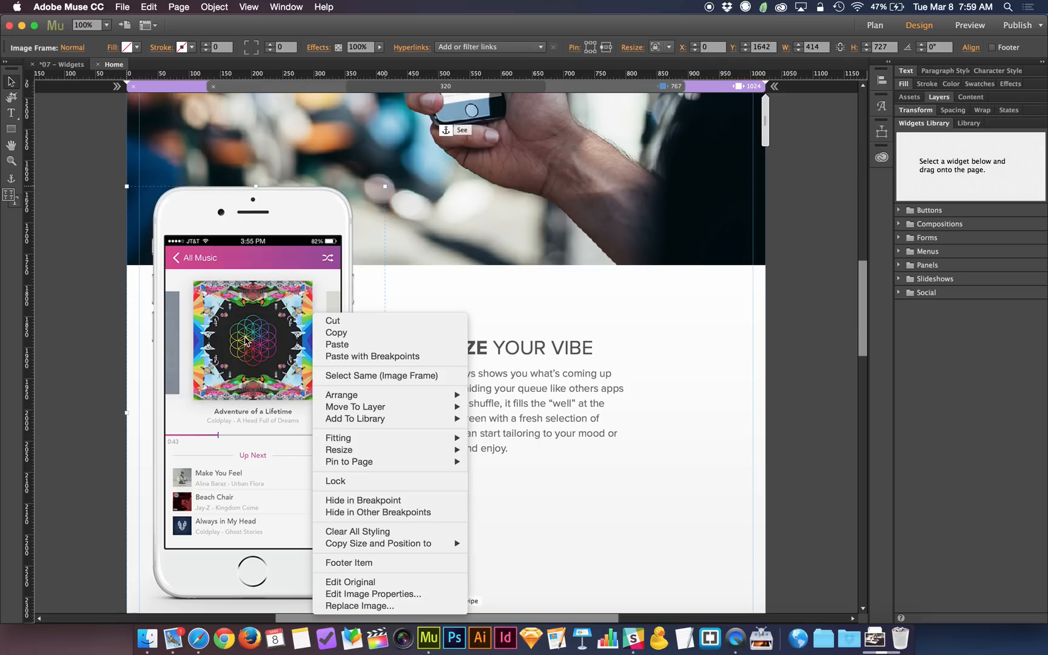
mouse_move(379, 512)
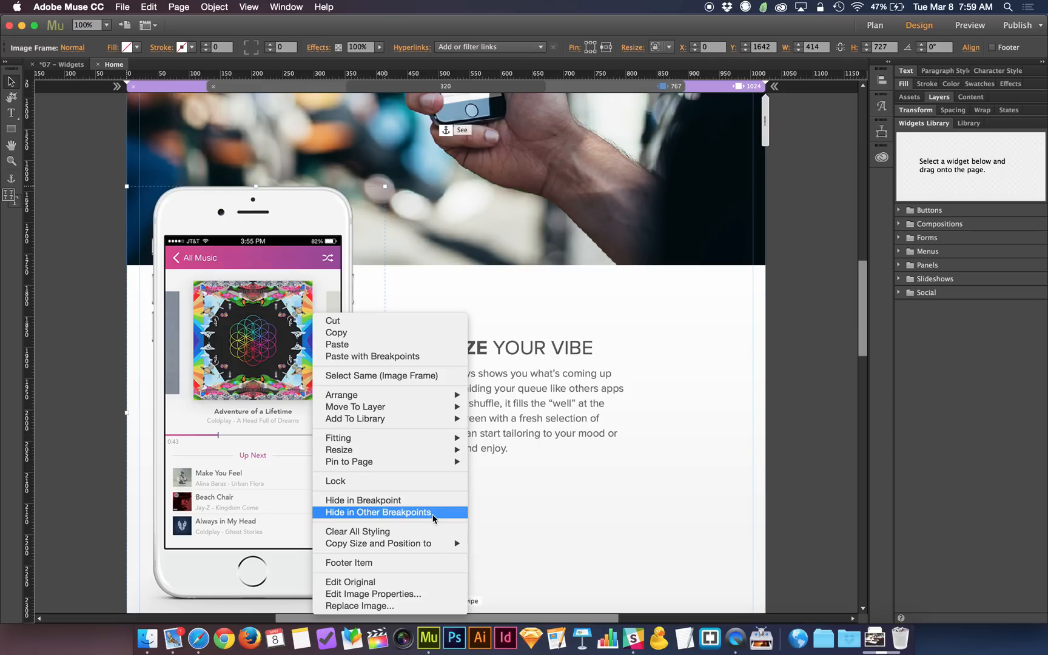
mouse_move(387, 500)
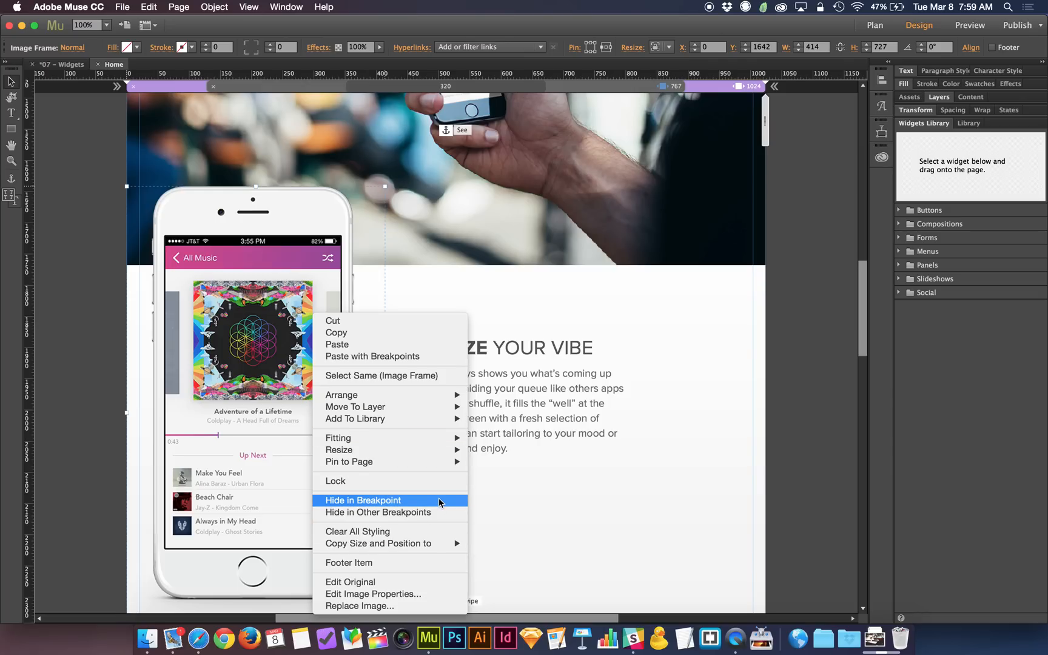
mouse_move(378, 512)
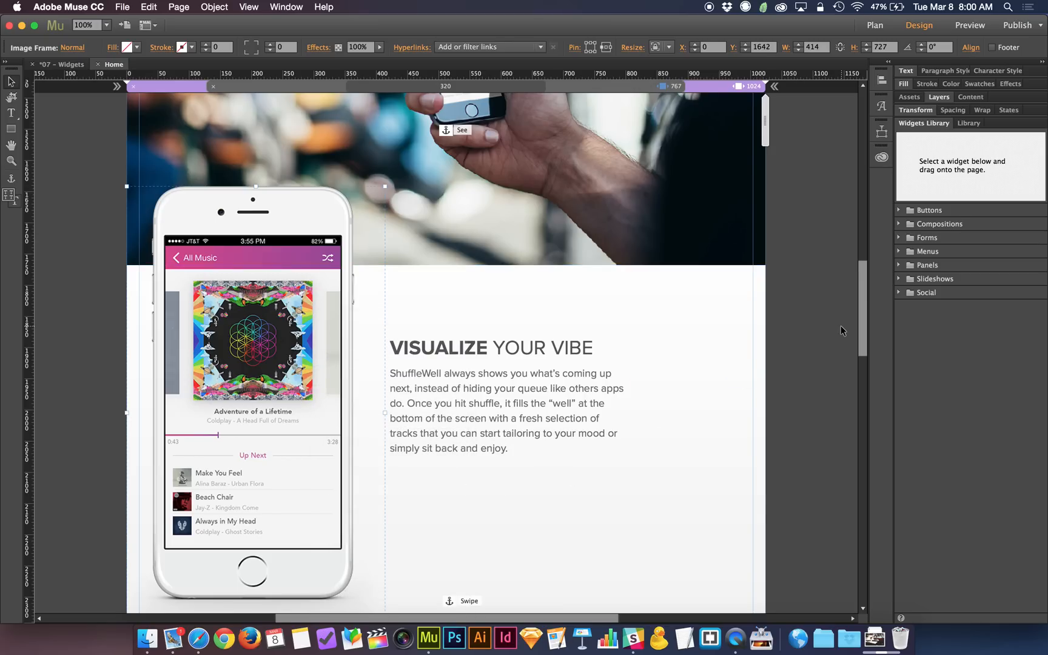
scroll(down, 3)
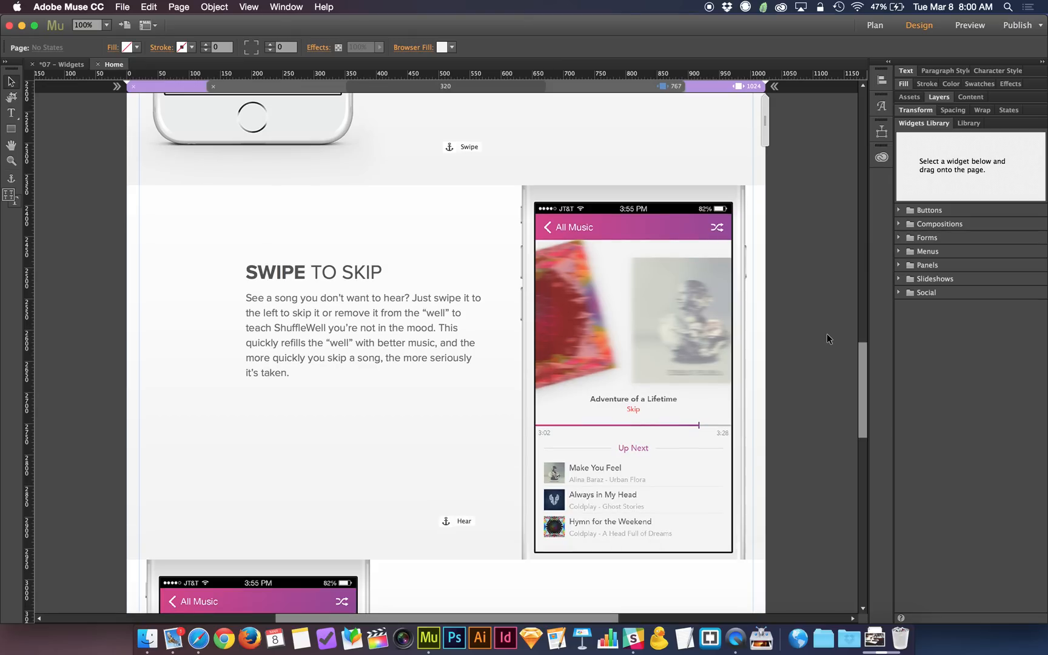
scroll(down, 3)
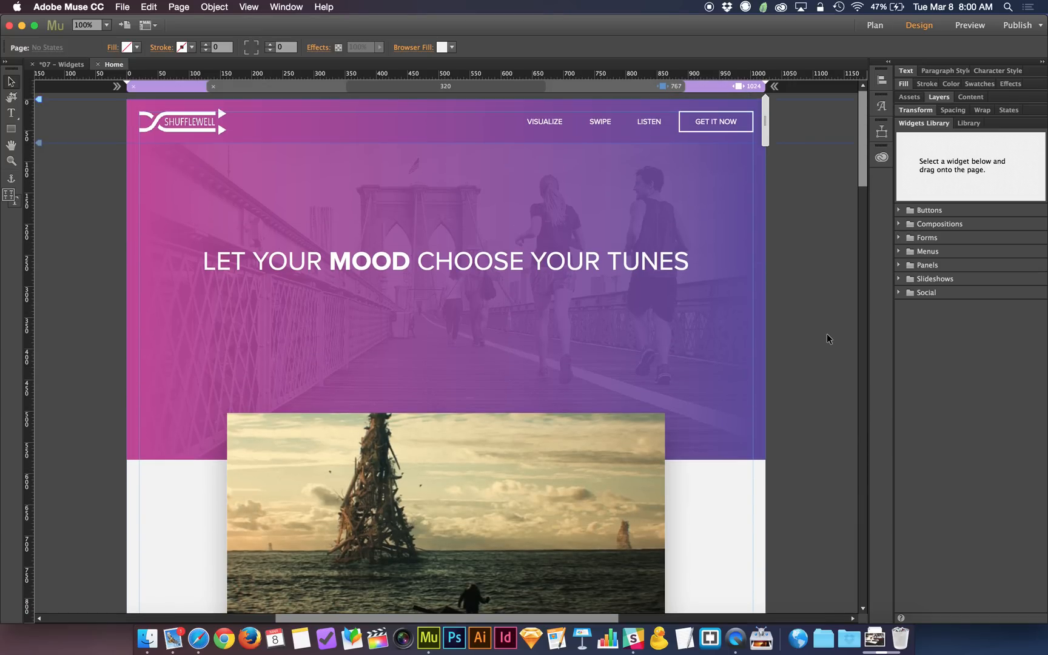
mouse_move(727, 55)
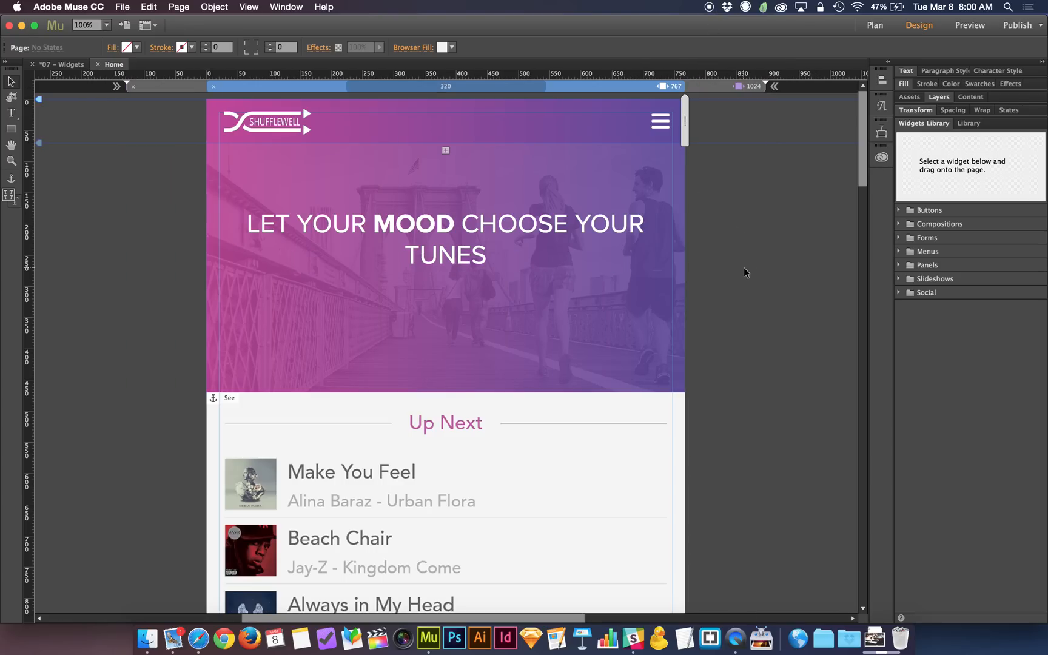
scroll(down, 3)
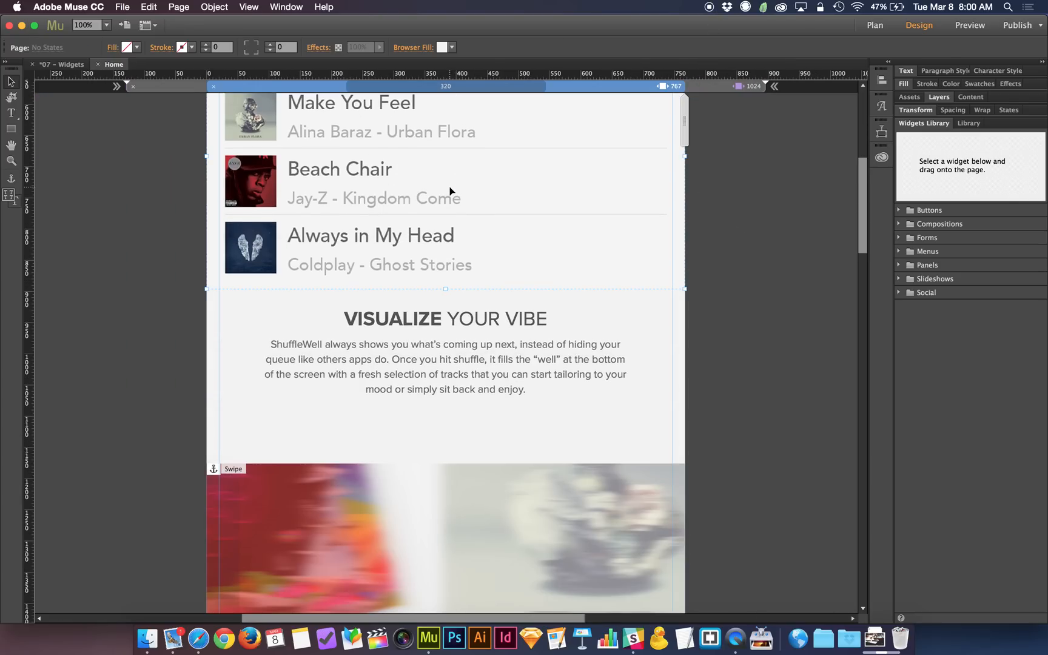
scroll(down, 3)
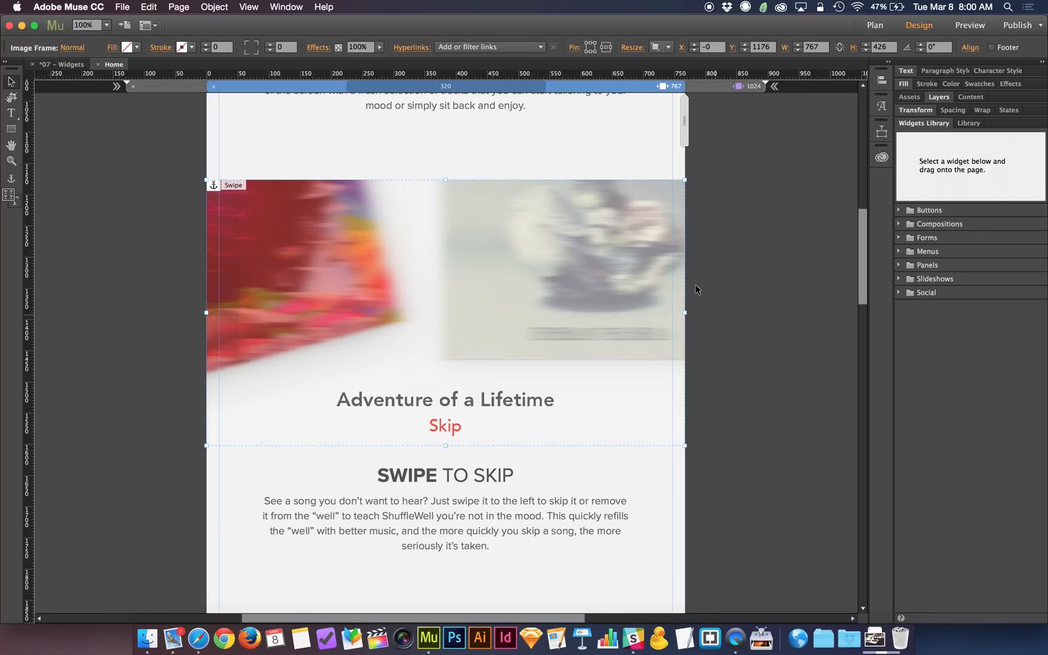
mouse_move(723, 405)
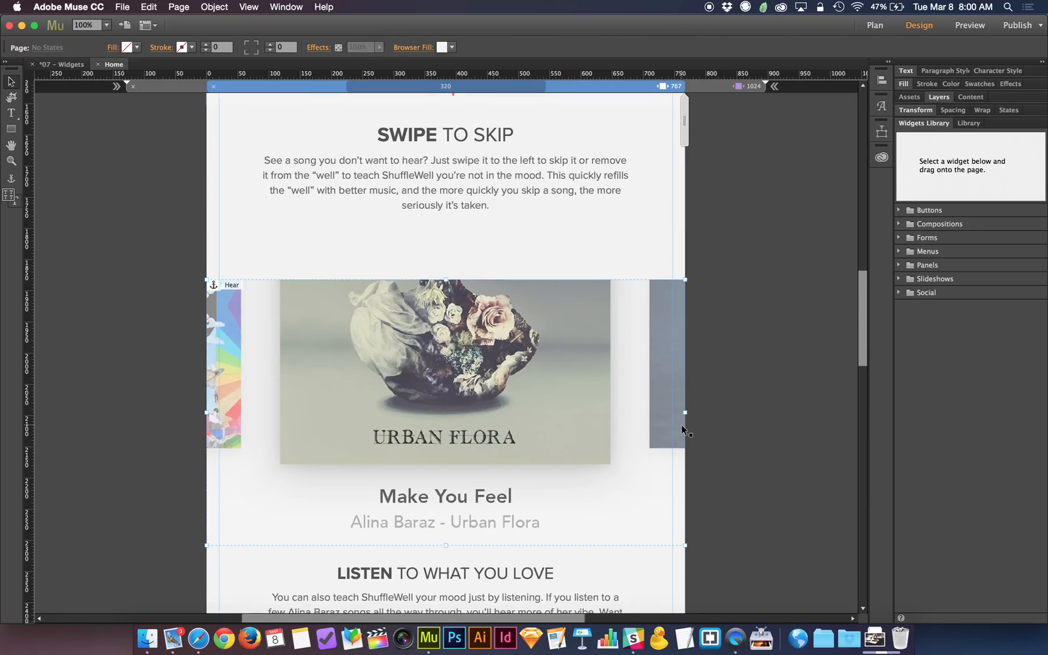
scroll(down, 3)
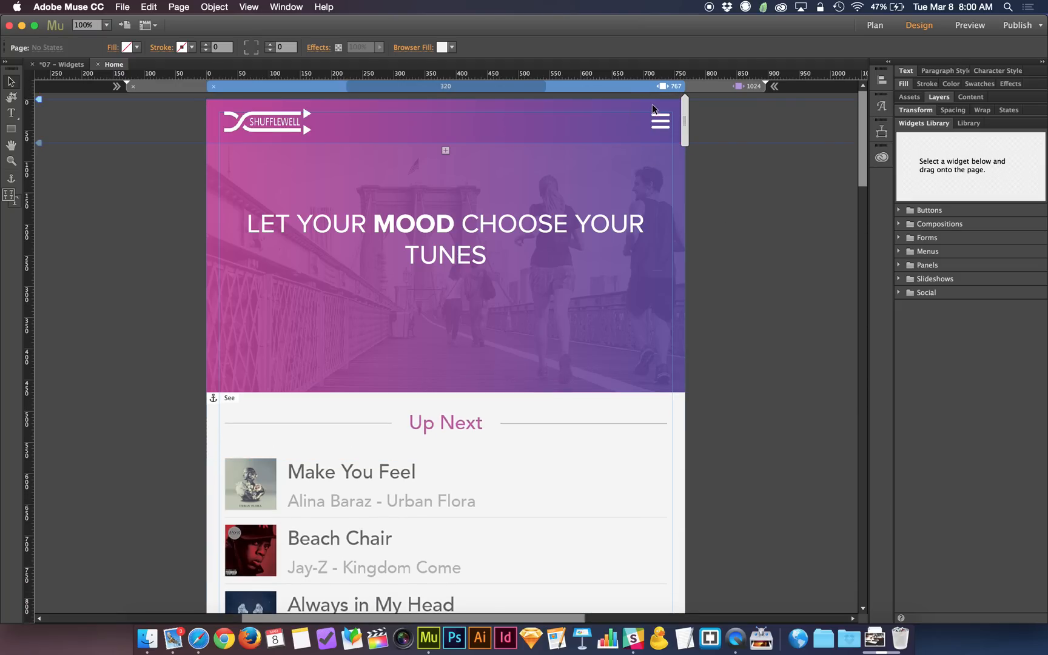
mouse_move(723, 246)
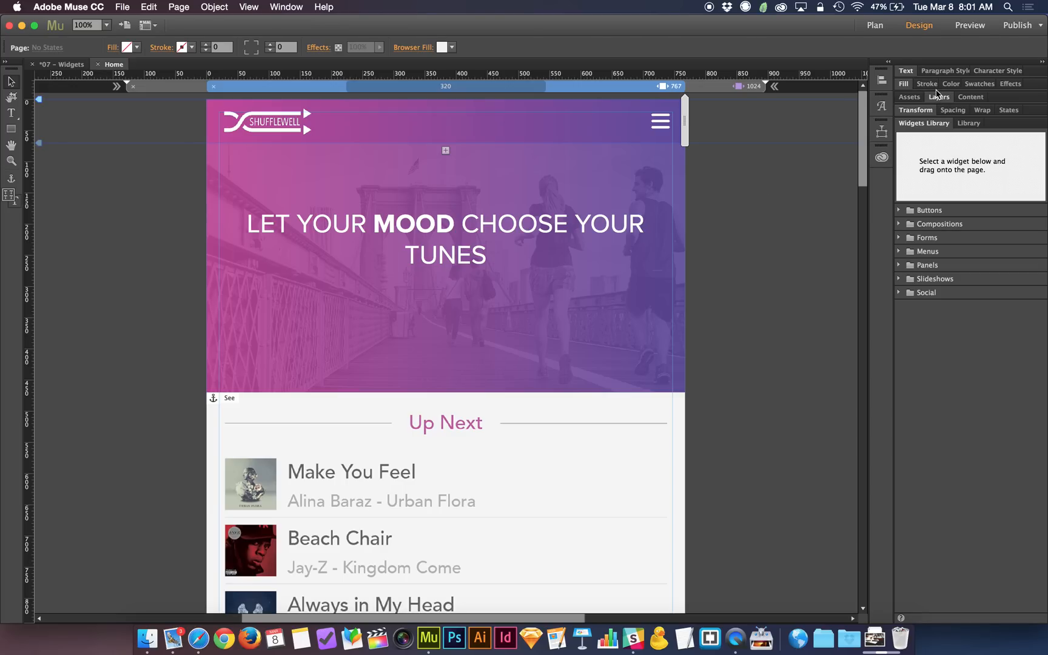
Step: Open the Layers panel and hide the 'Let Your Mood Choose Your Tunes' headline
click(940, 96)
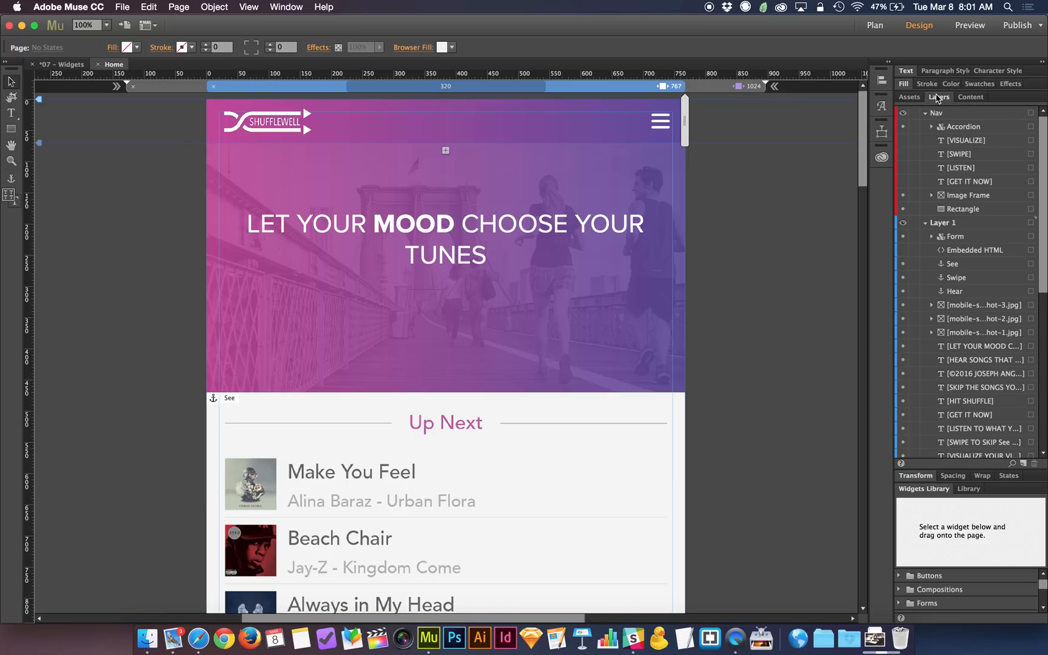
click(286, 7)
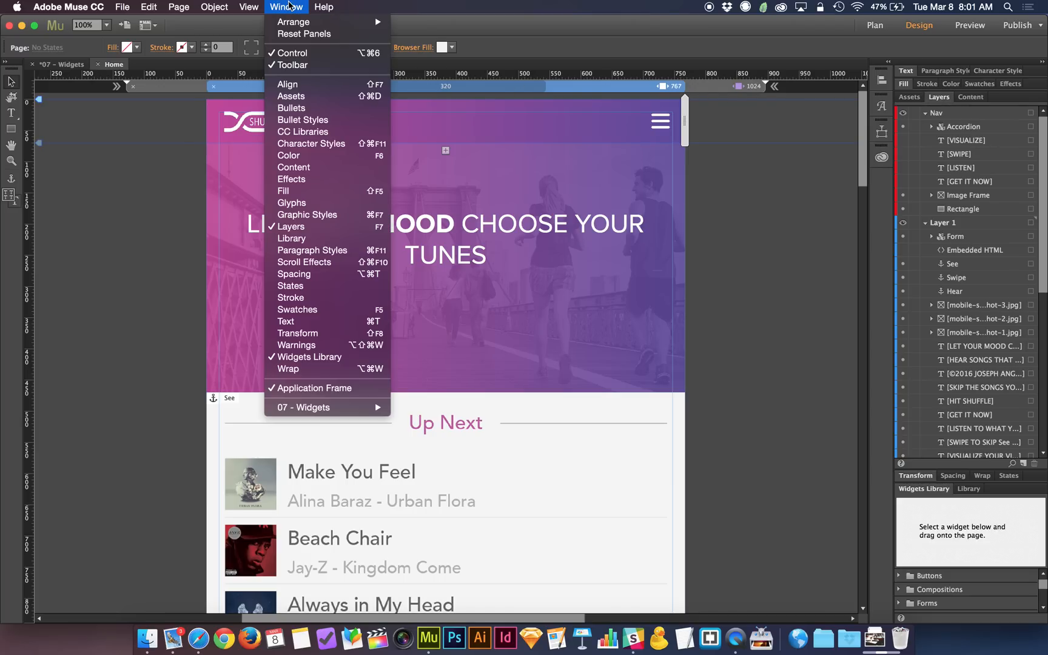
mouse_move(567, 179)
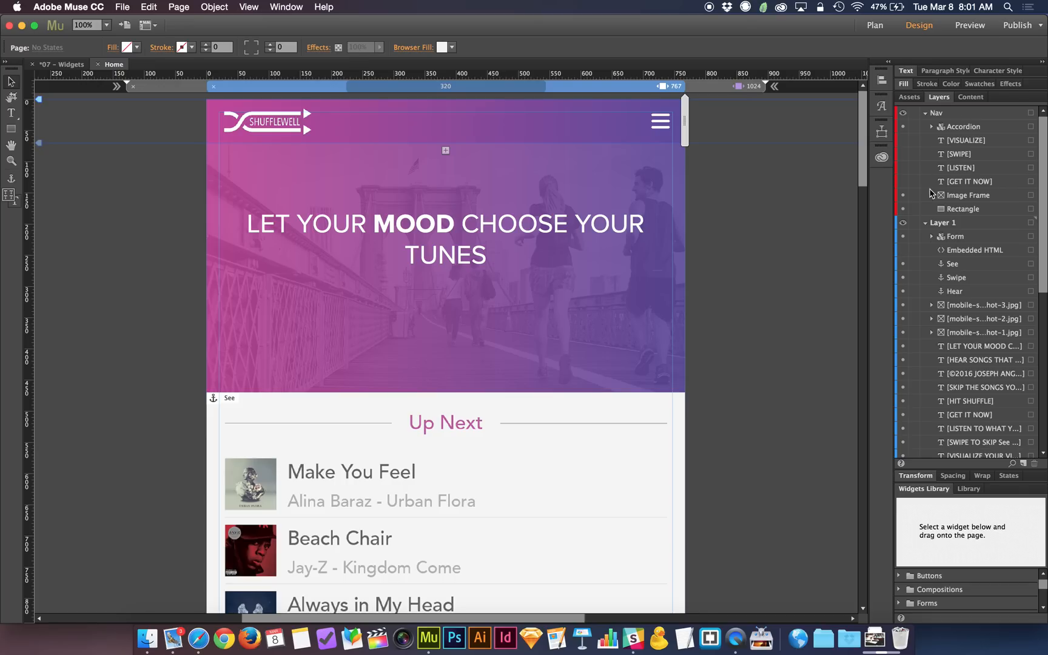
mouse_move(925, 175)
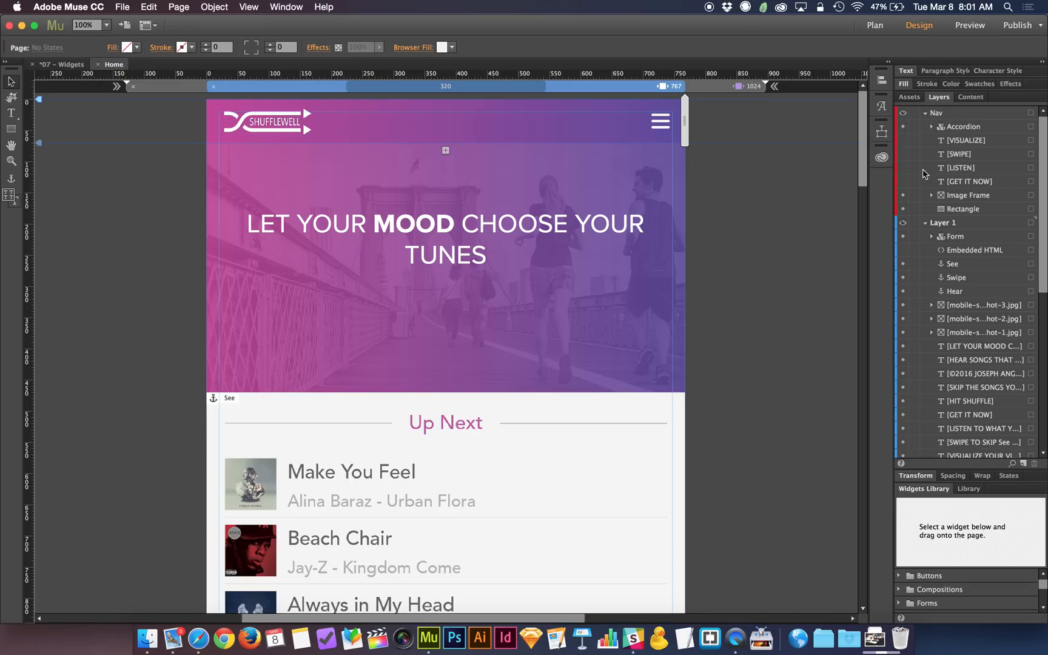
scroll(down, 3)
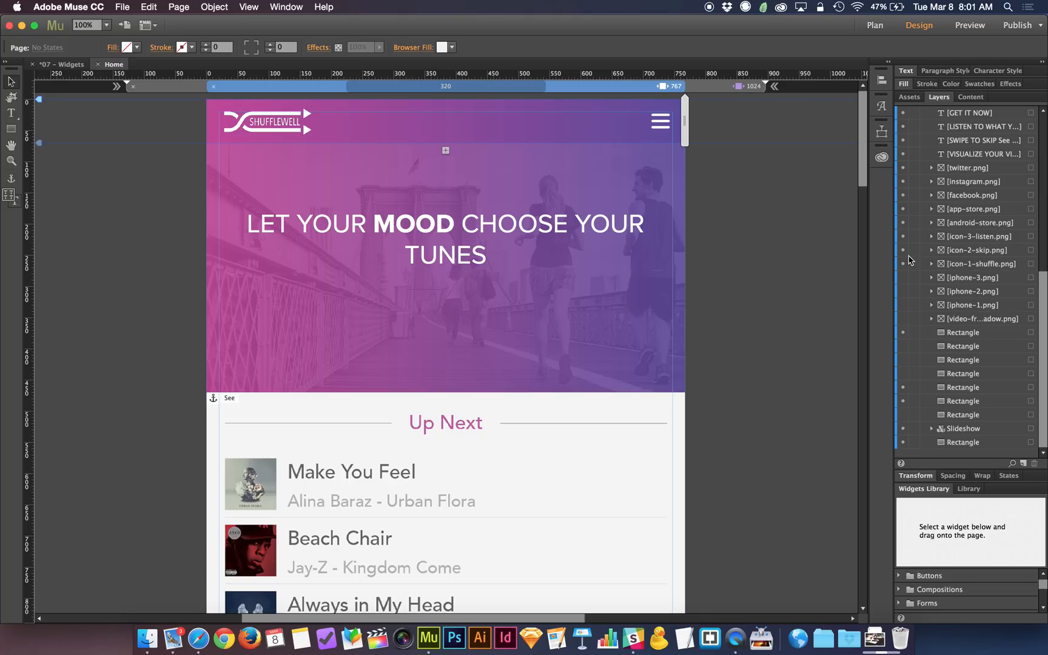
click(445, 238)
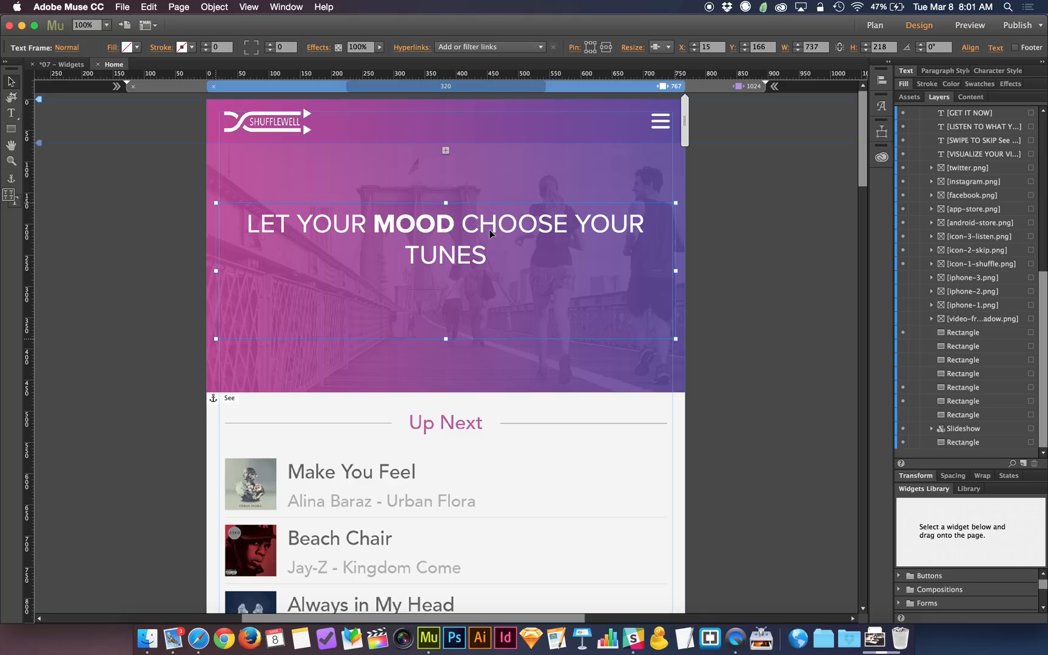
click(913, 112)
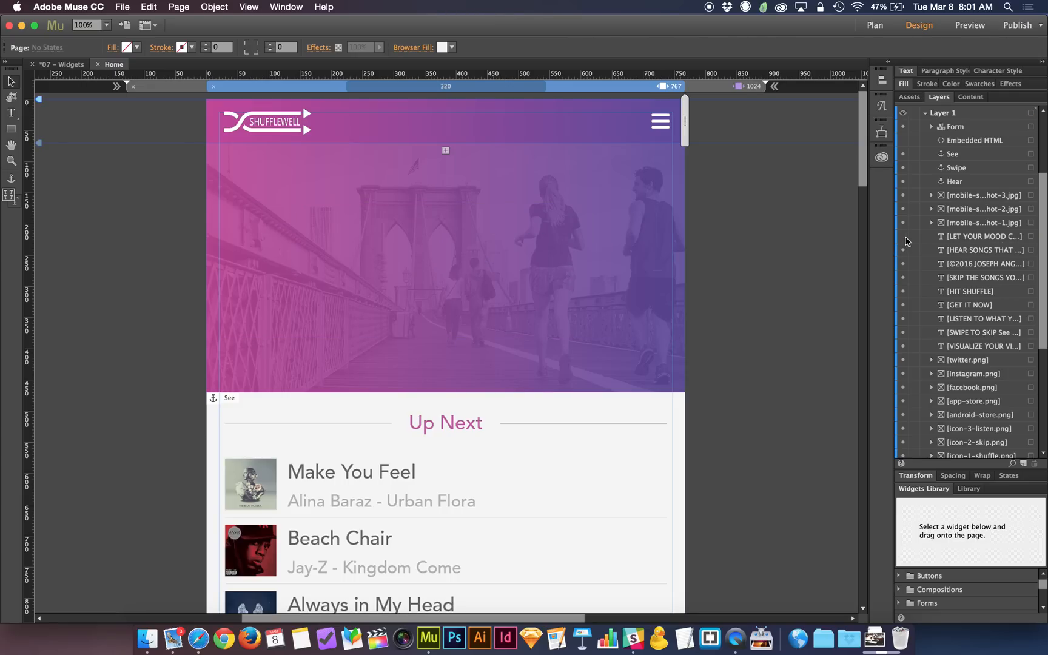
mouse_move(730, 107)
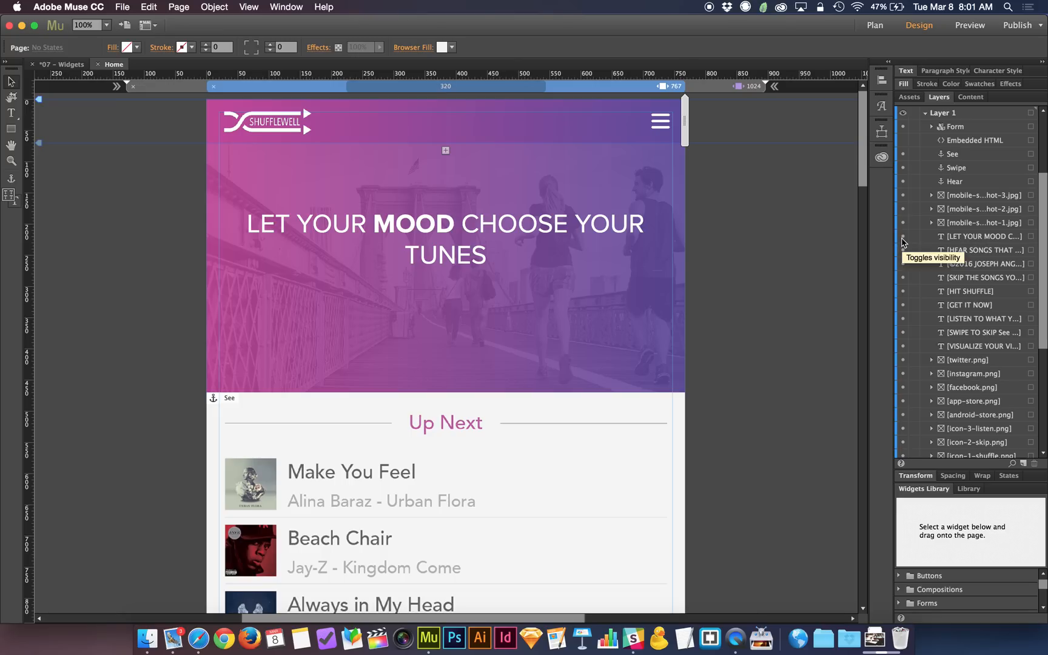
mouse_move(873, 305)
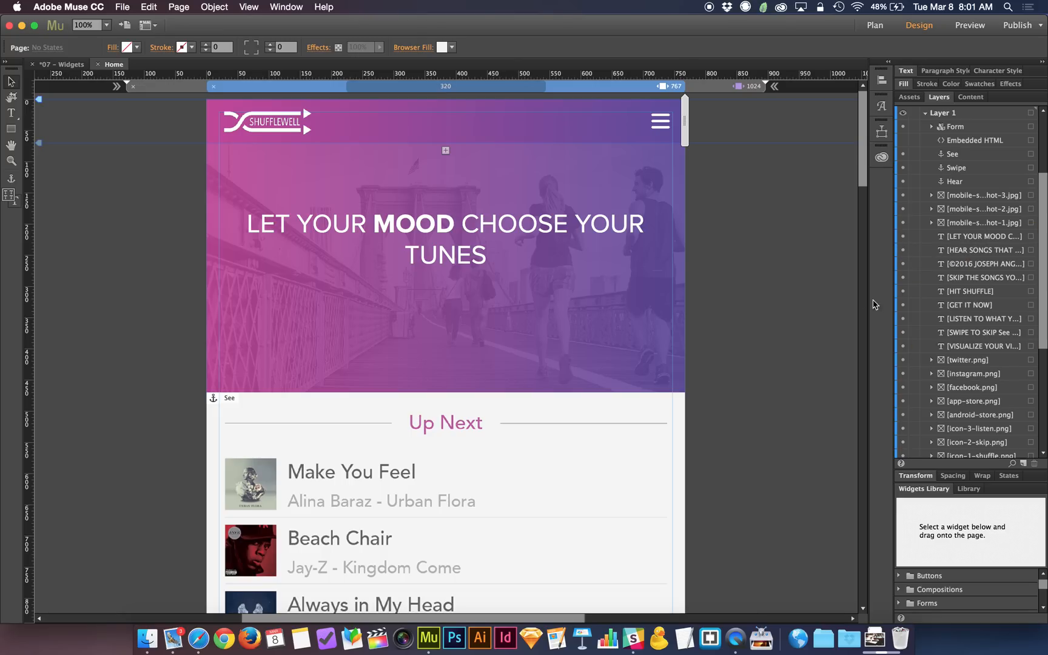
mouse_move(815, 307)
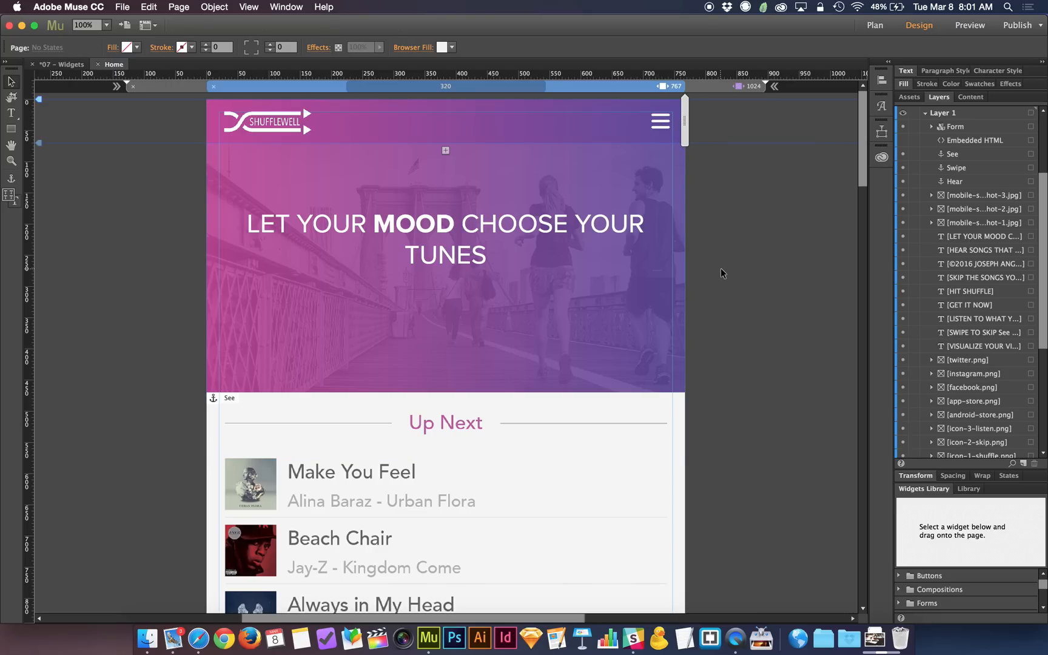
Step: Preview the phone-width Home page in Safari
click(969, 25)
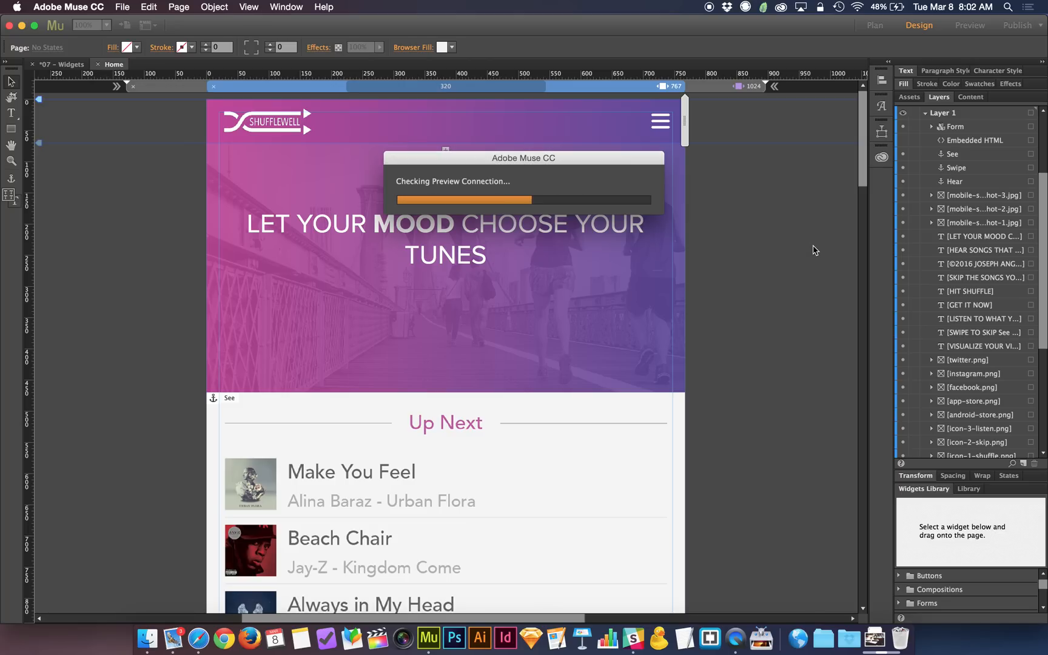
click(968, 25)
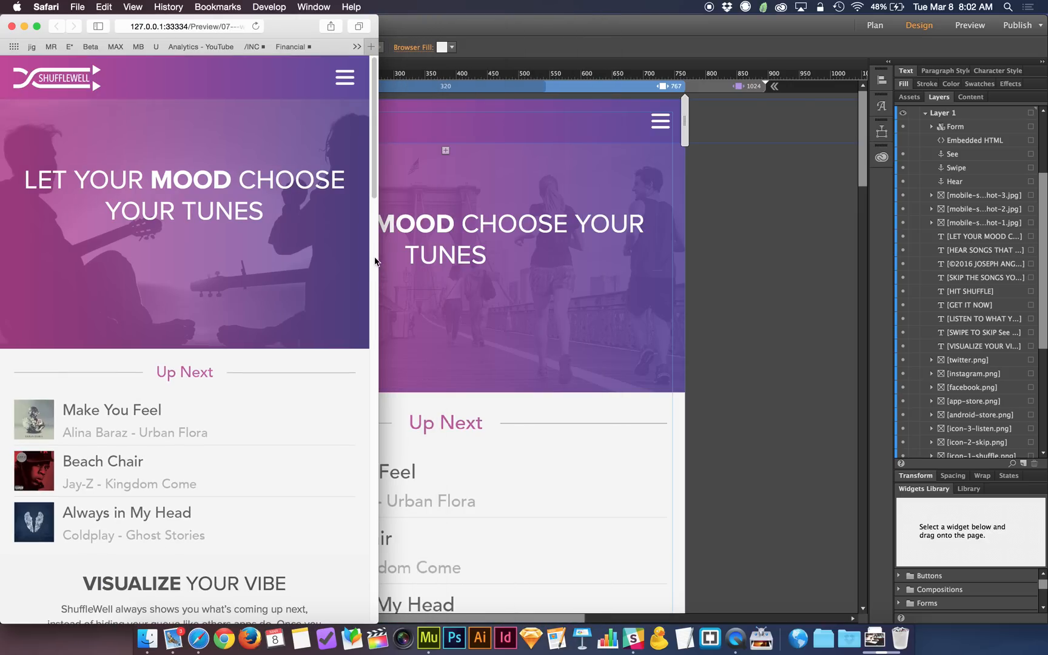
Step: Open the hamburger menu to reveal Visualize, Swipe, Listen and Get It Now links
click(345, 77)
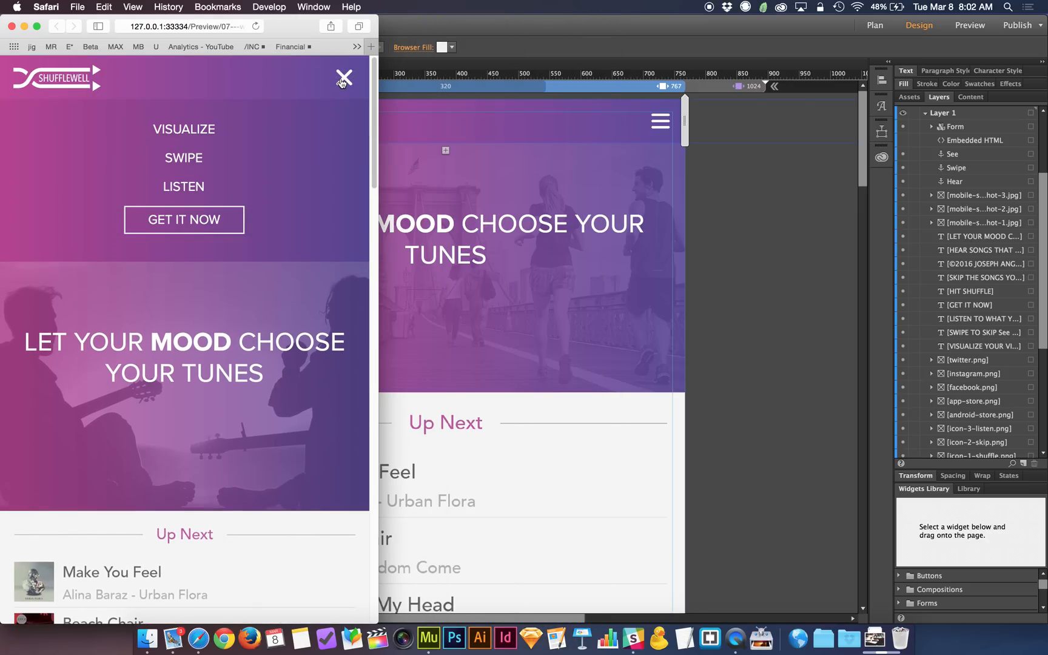